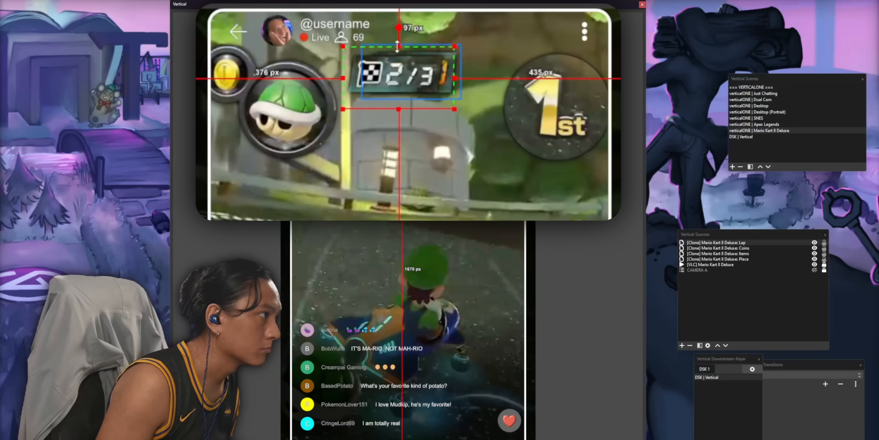
Step: Nudge the cloned lap counter piece to a new spot in the vertical preview
drag(397, 47, 447, 42)
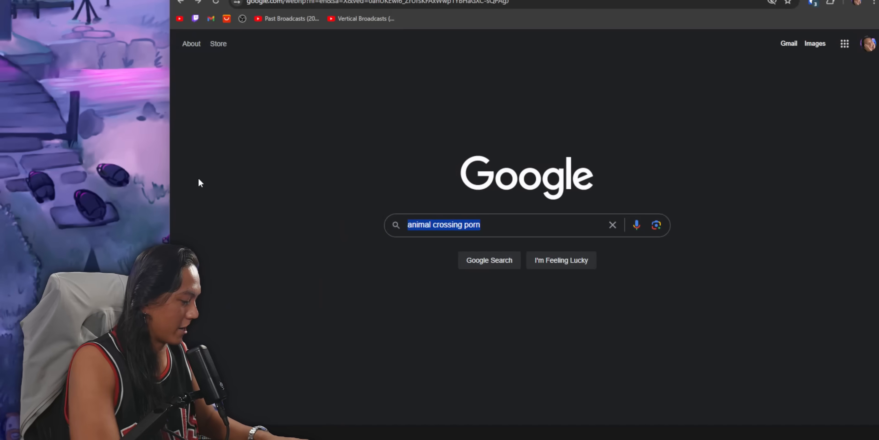
Step: Search Google for 'svgator', reach the SVGator app and start a New Project
text(svgator)
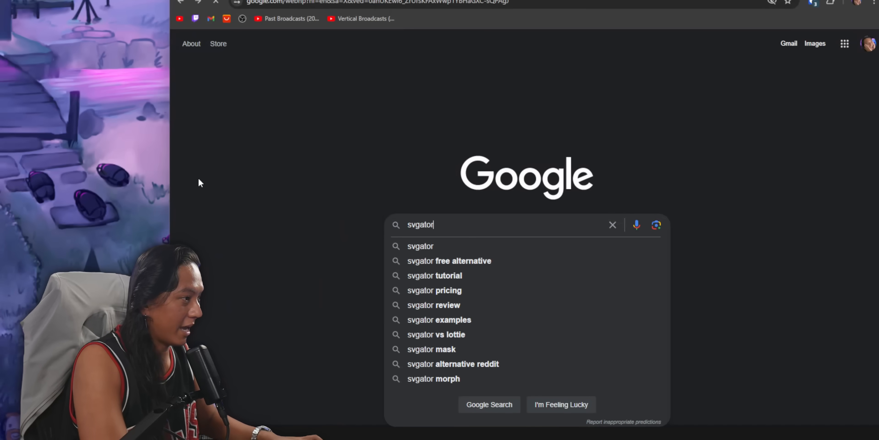
click(420, 245)
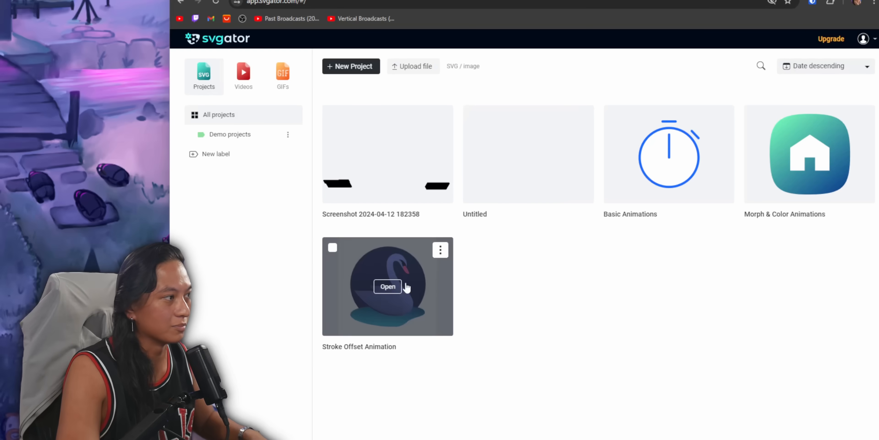
click(350, 65)
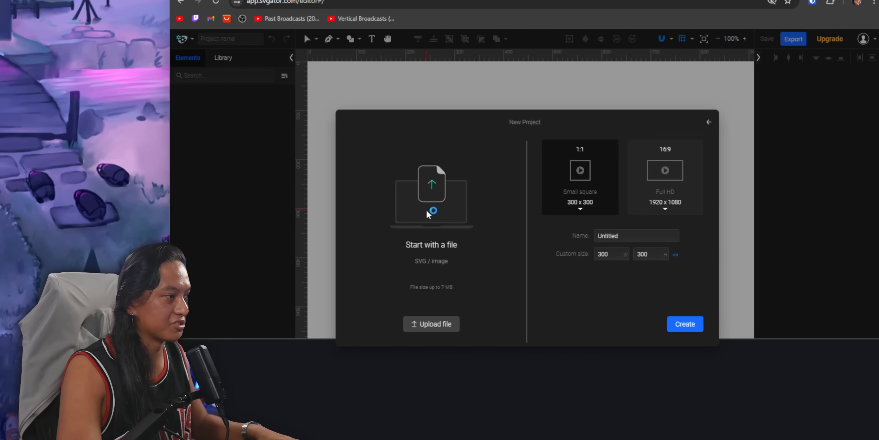
Step: Upload the Apex Legends gameplay screenshot as the basis of the new project
click(431, 323)
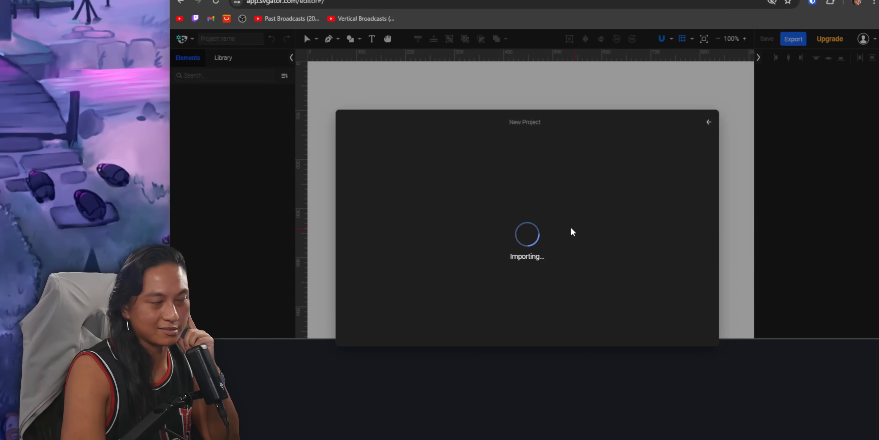
mouse_move(458, 205)
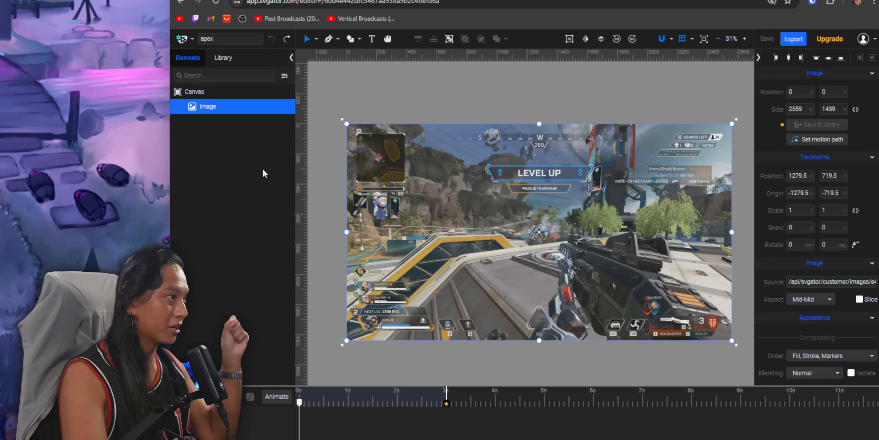
mouse_move(330, 38)
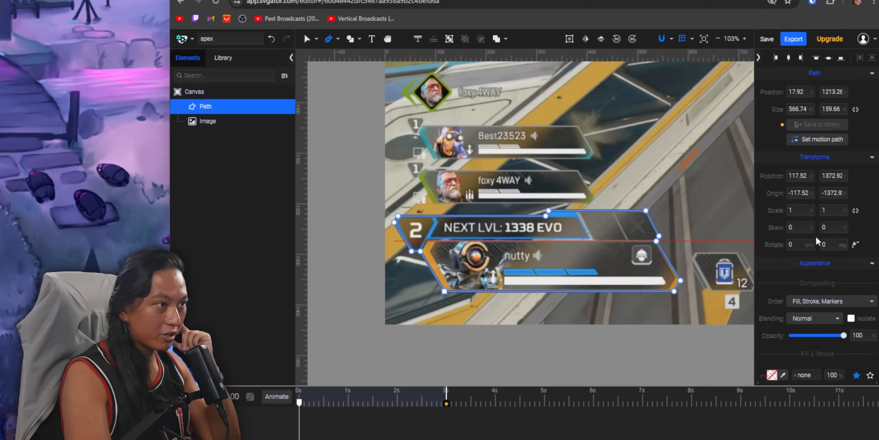
Step: Give the health banner path no stroke and a solid fill in Fill & Stroke
scroll(down, 3)
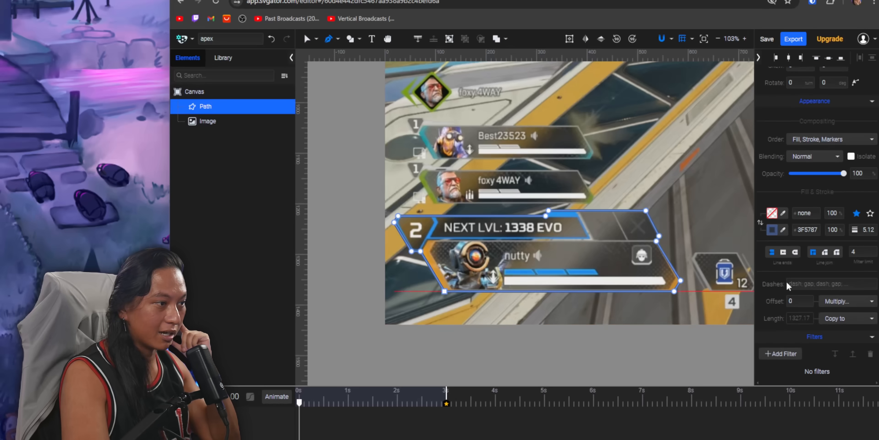
click(773, 230)
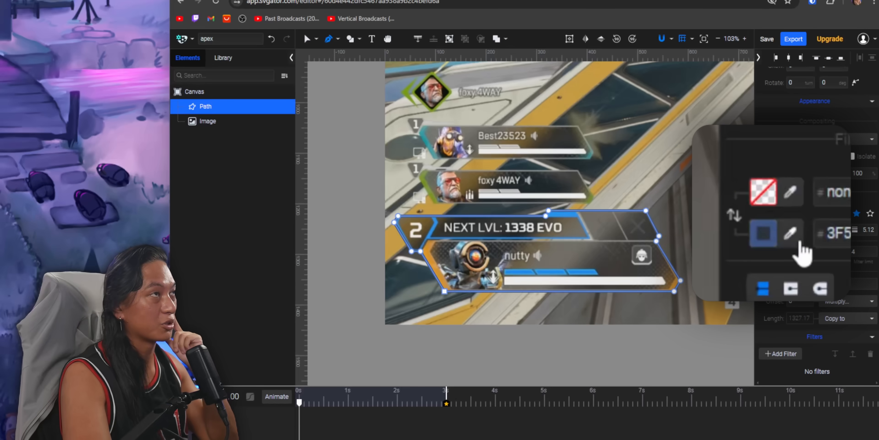
click(764, 233)
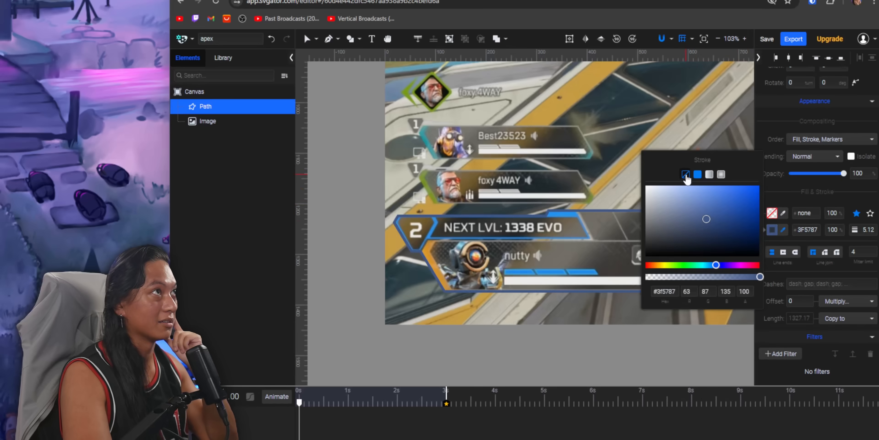
click(686, 175)
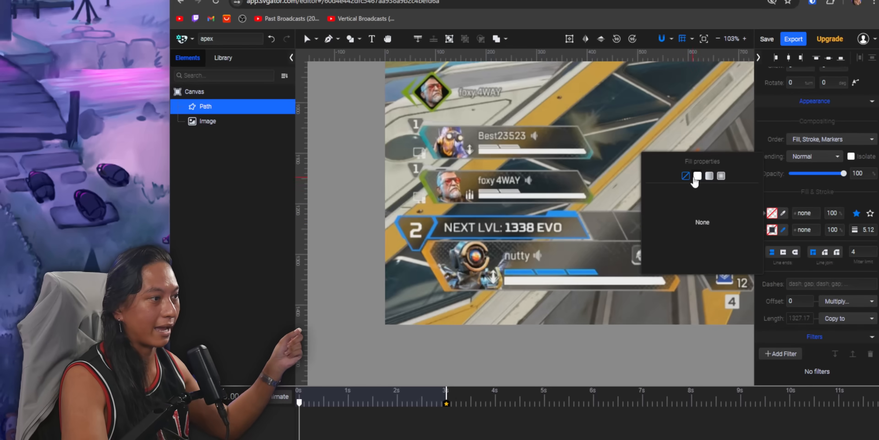
click(697, 176)
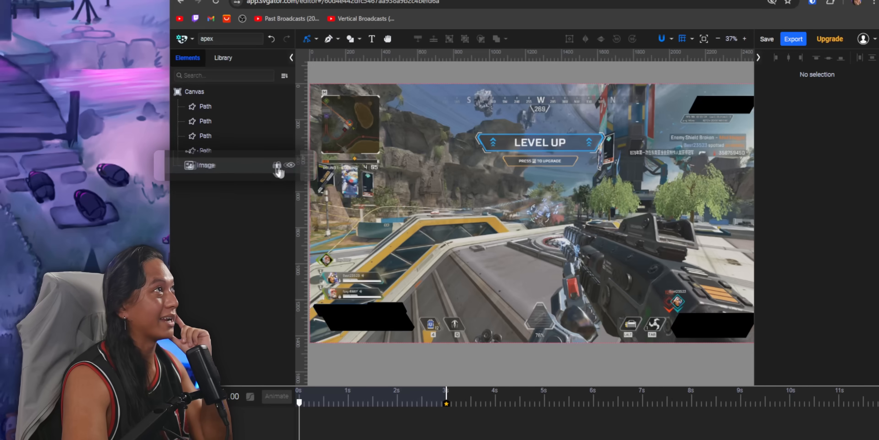
Step: Lock and hide the screenshot Image layer, leaving only the four black HUD shapes
click(207, 164)
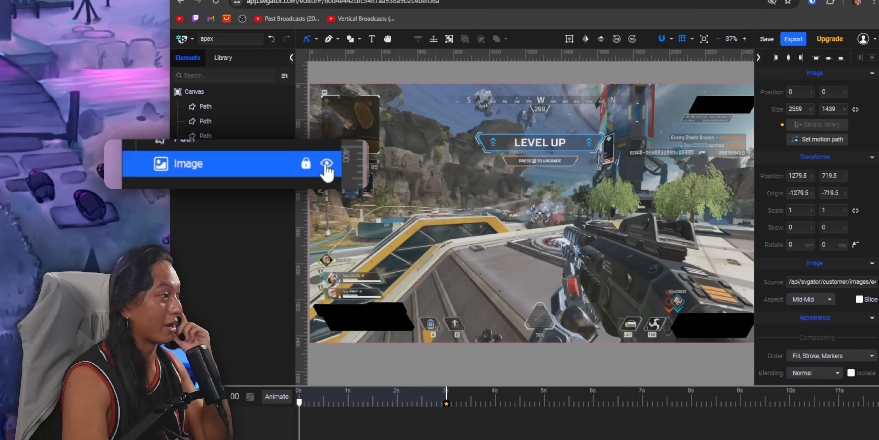
click(327, 163)
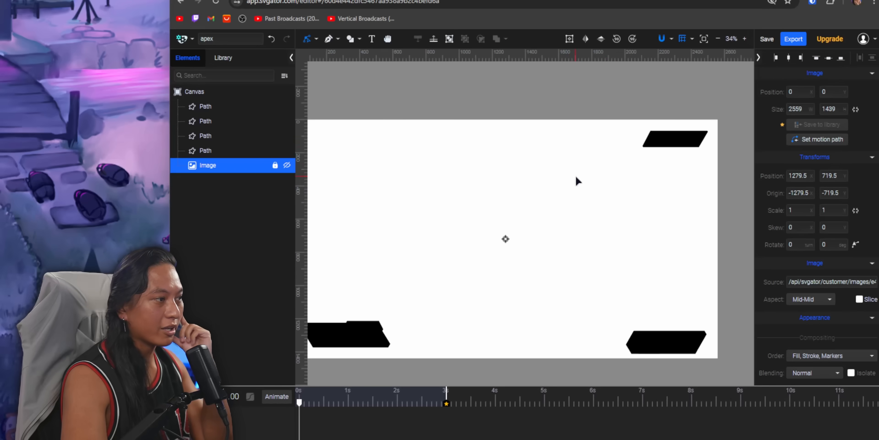
Step: Export the four mask shapes as a web SVG named apex.svg
click(793, 38)
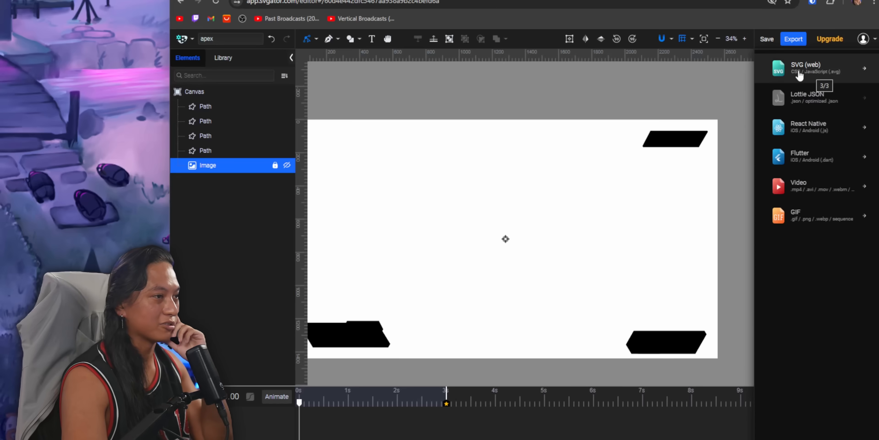
click(806, 67)
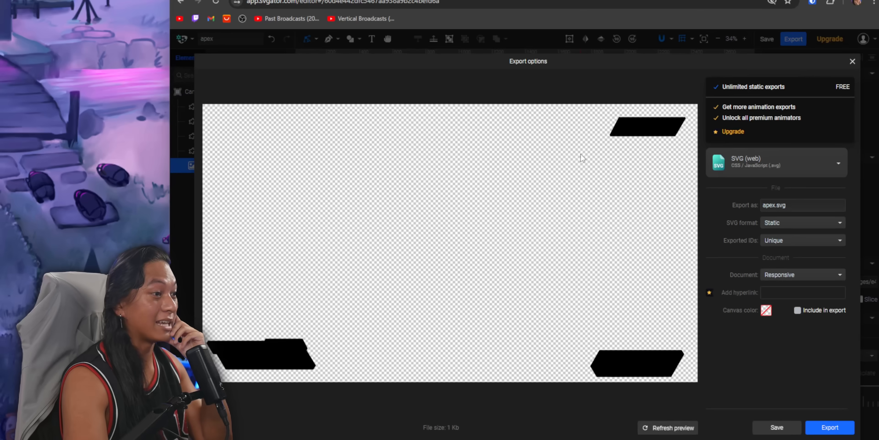
mouse_move(756, 347)
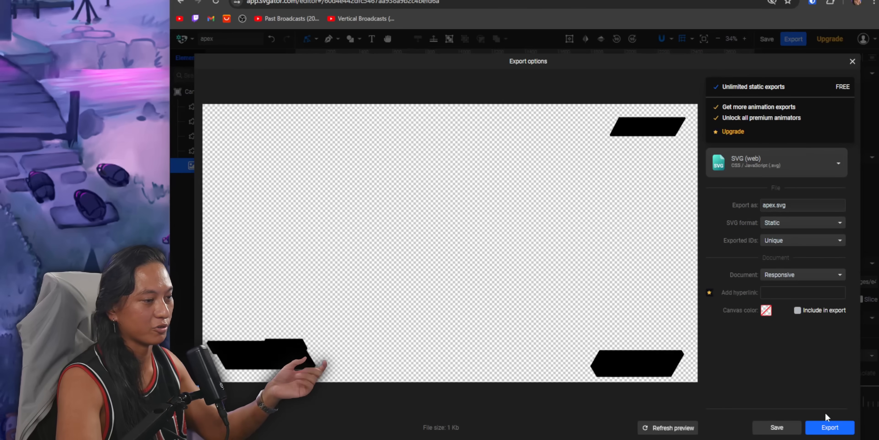
click(830, 427)
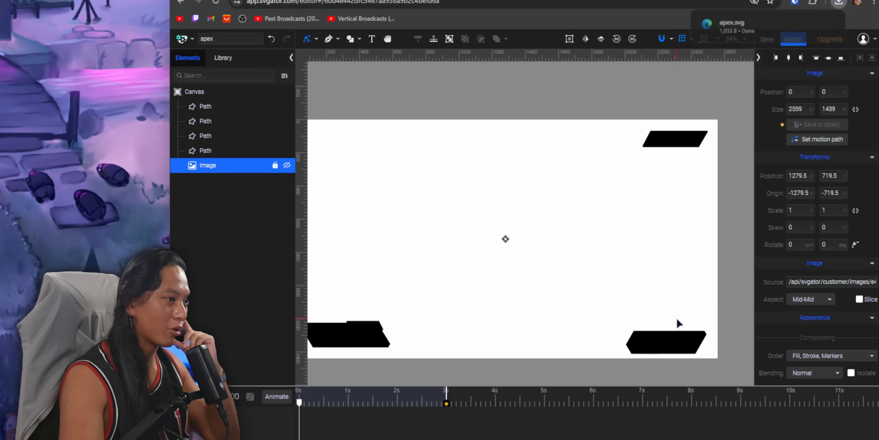
click(675, 139)
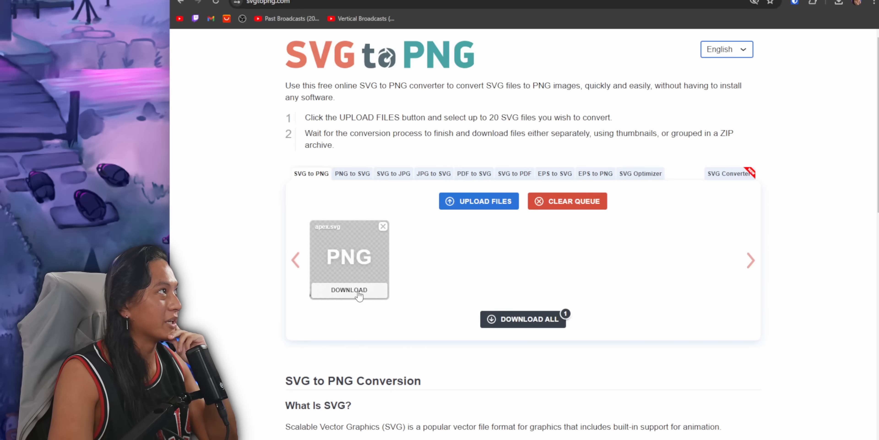
Step: Download the converted apex.png and open it from the downloads list
click(349, 289)
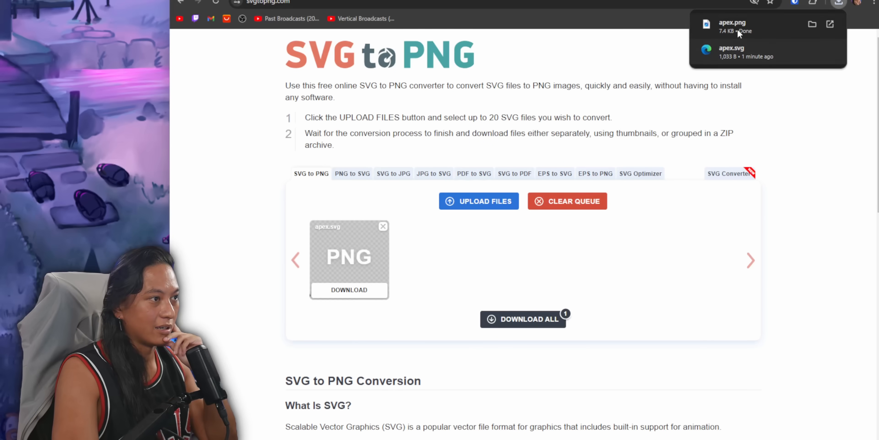
click(732, 26)
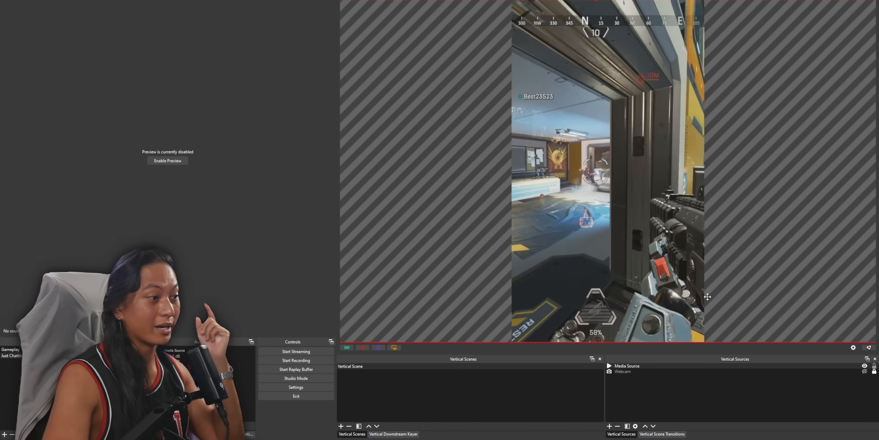
Step: Bring up the context options for the Apex gameplay source in the preview
right_click(627, 366)
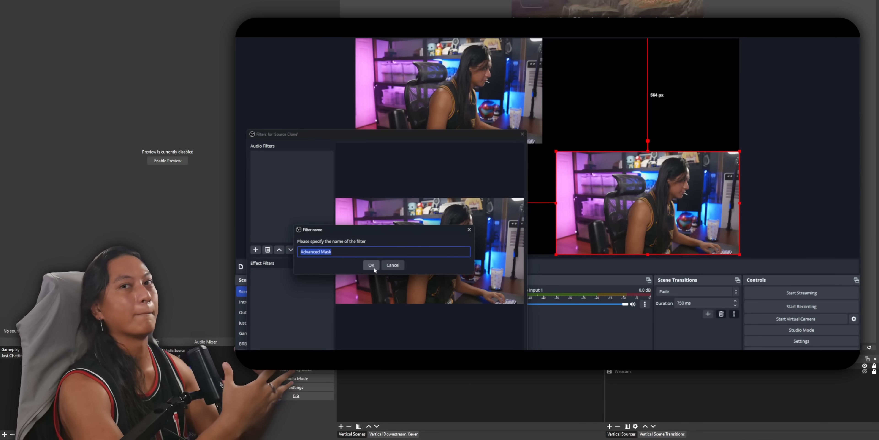
Step: Add the Advanced Mask filter with a Circle shape and adjust its radius
click(370, 265)
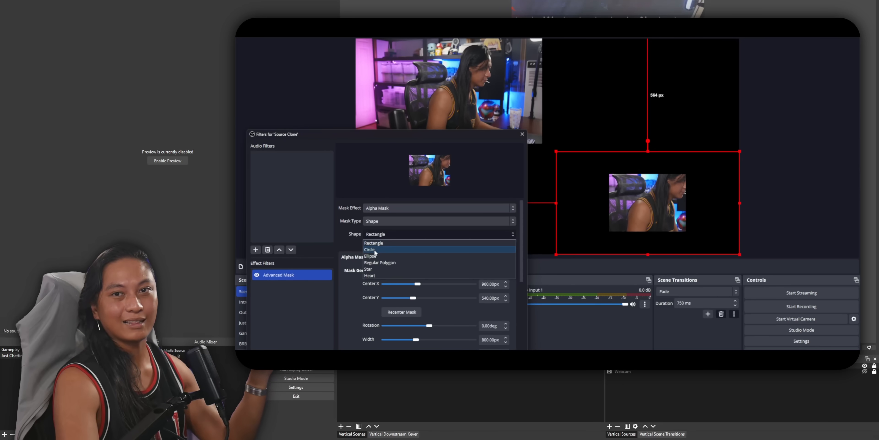
click(370, 250)
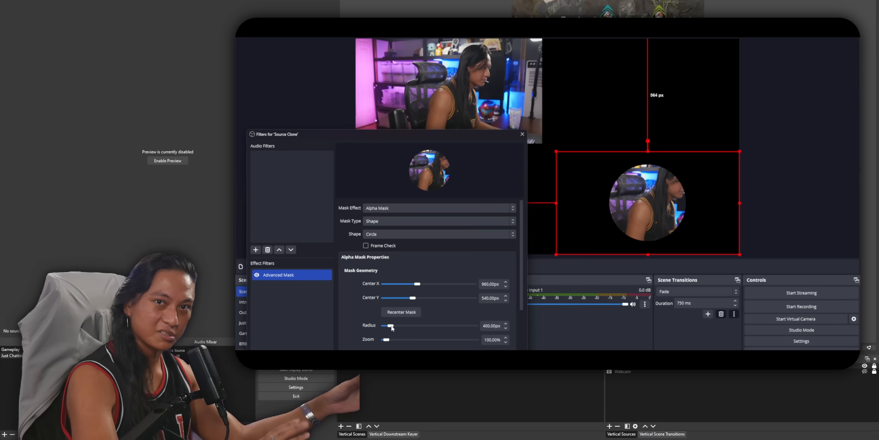
click(522, 133)
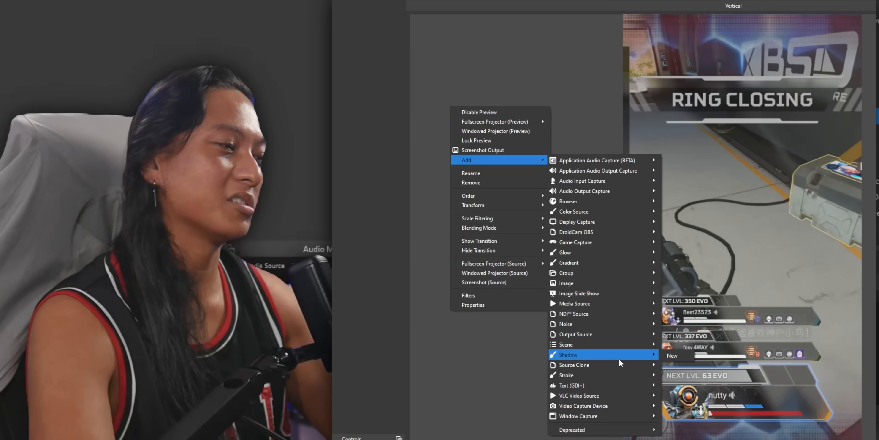
mouse_move(575, 242)
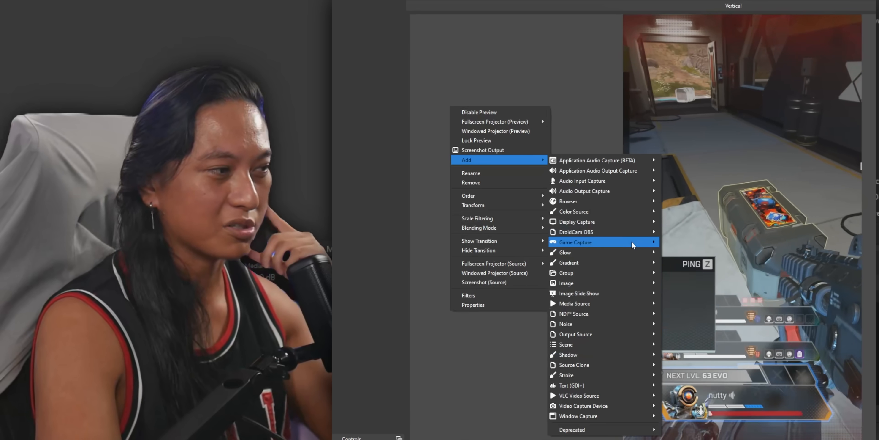
mouse_move(589, 395)
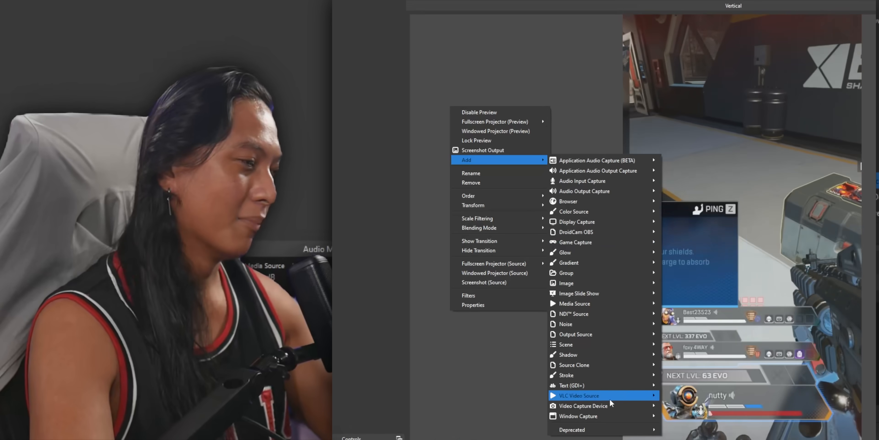
mouse_move(575, 365)
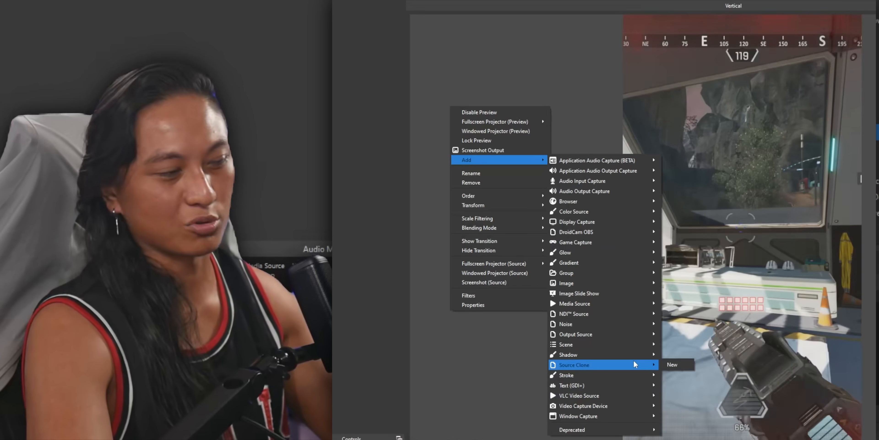
Step: Create a new Source Clone set to copy the Apex gameplay source
click(673, 364)
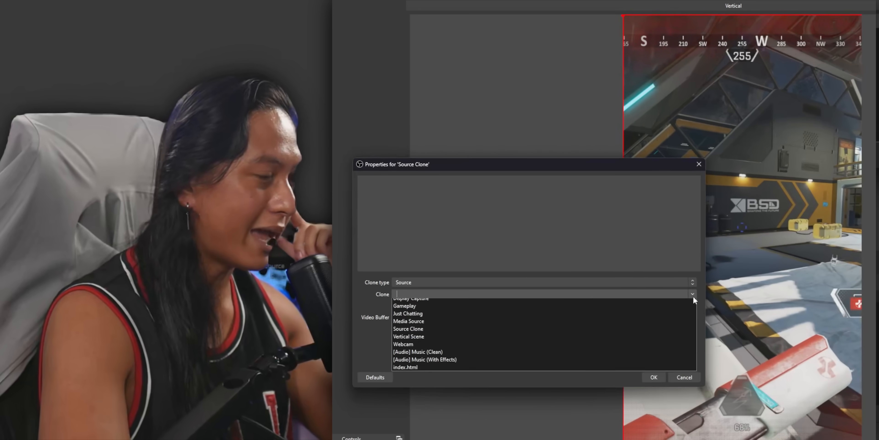
click(409, 320)
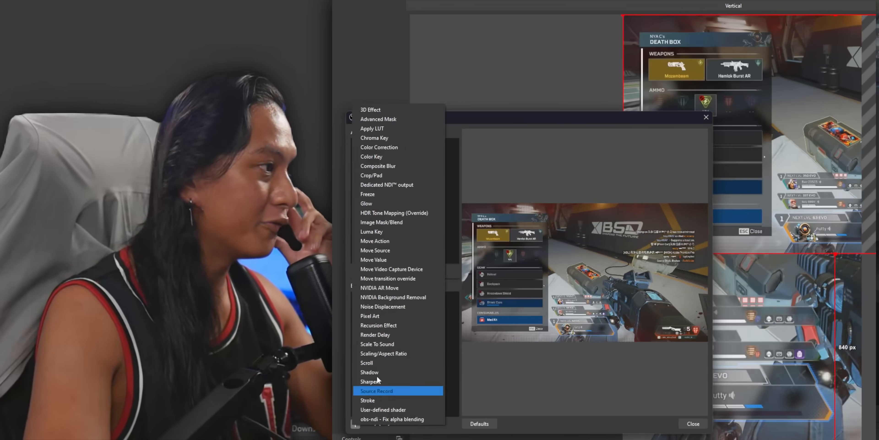
Step: Mask the Source Clone with an Image Mask/Blend alpha mask using apex-mask.png
click(382, 222)
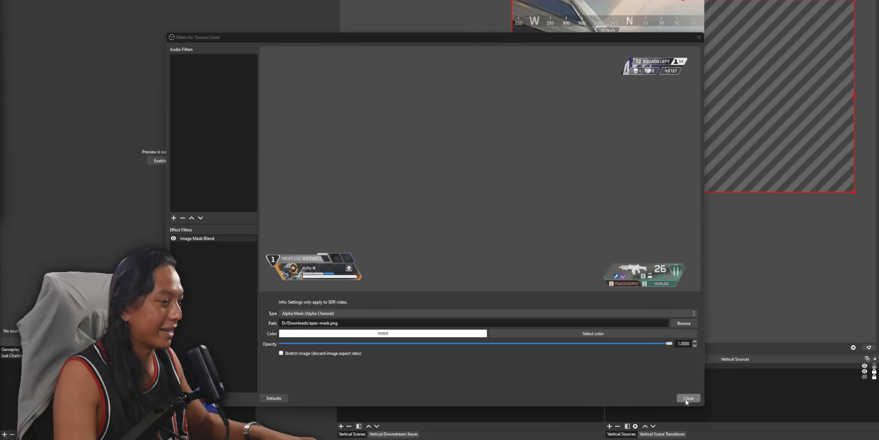
click(688, 398)
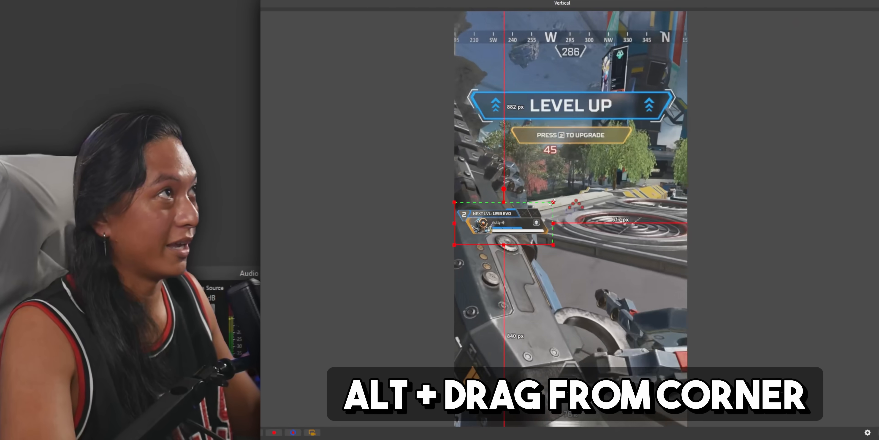
Step: Crop the clone to the health bar and add a second Source Clone for the weapon panel
drag(553, 243, 638, 280)
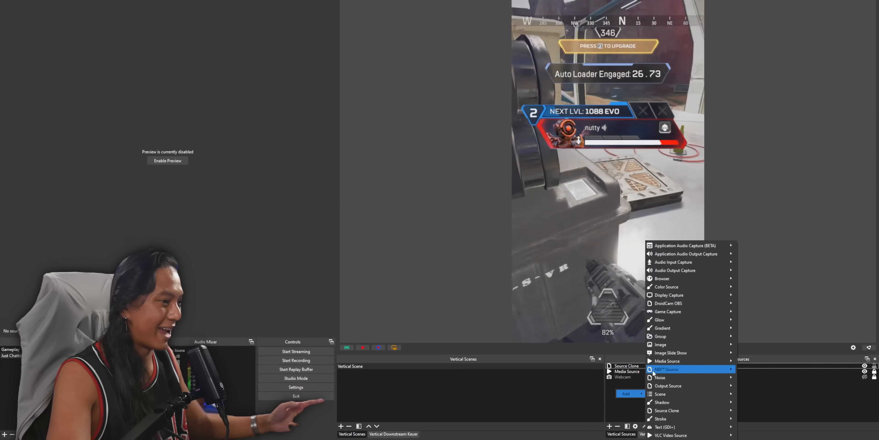
mouse_move(667, 410)
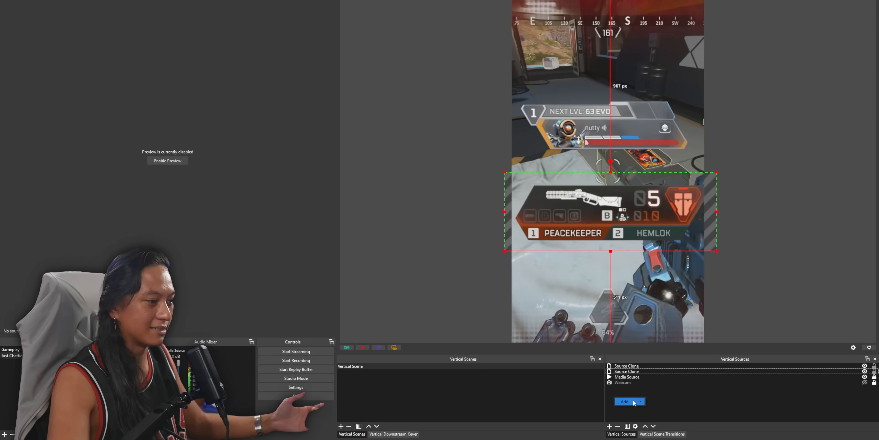
click(624, 401)
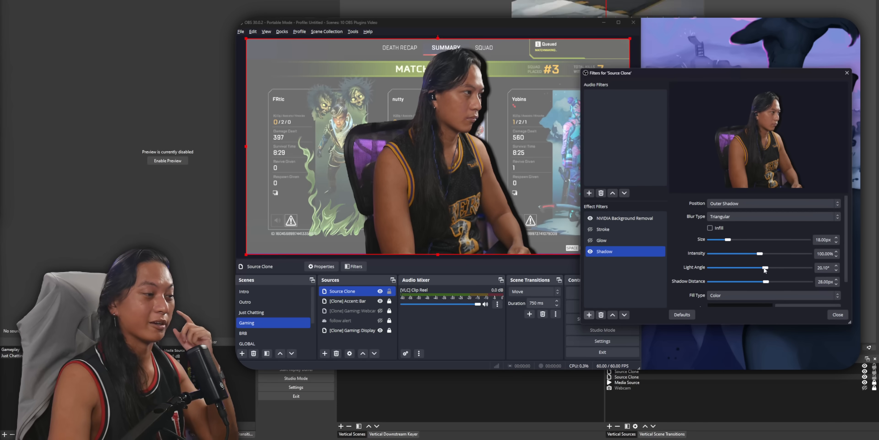
Step: Adjust the existing shadow's light angle and enlarge its size
drag(764, 267, 719, 267)
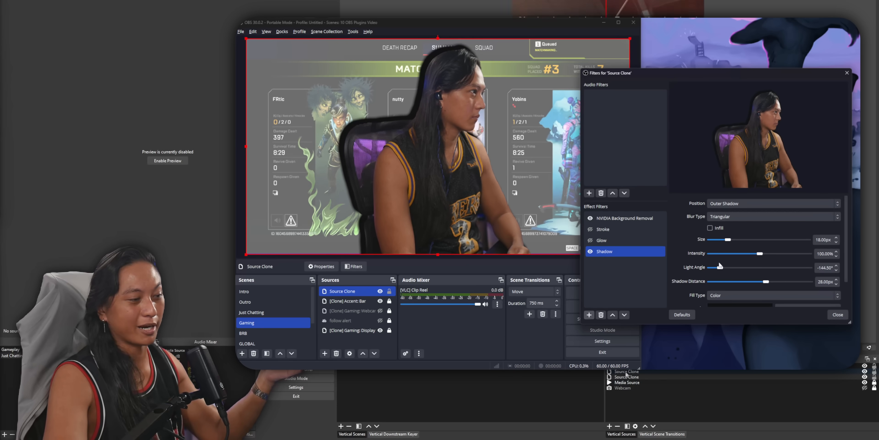
drag(727, 240, 732, 239)
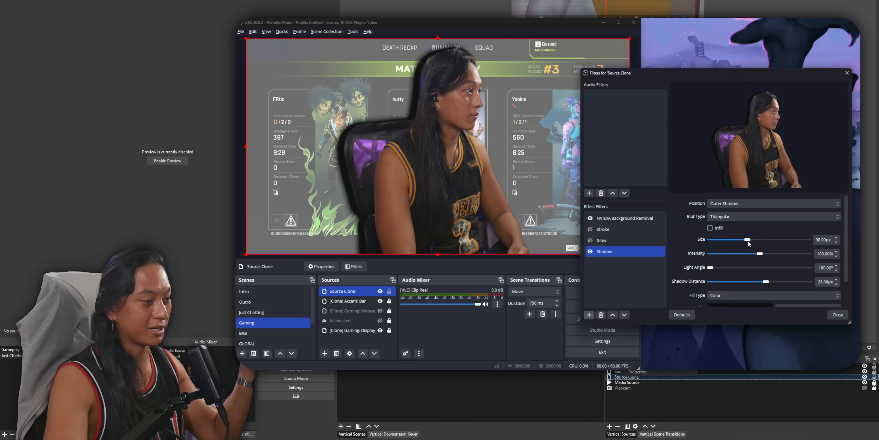
drag(732, 239, 775, 240)
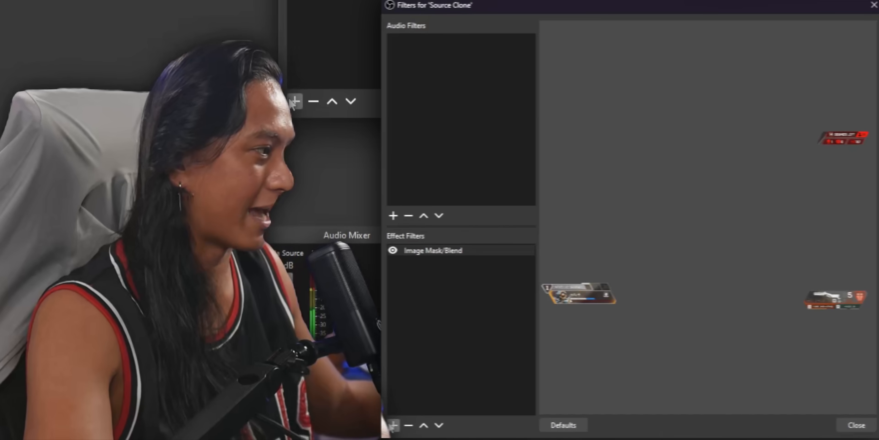
Step: Add a Shadow filter with Dual Kawase blur and adjust its shadow distance
click(393, 215)
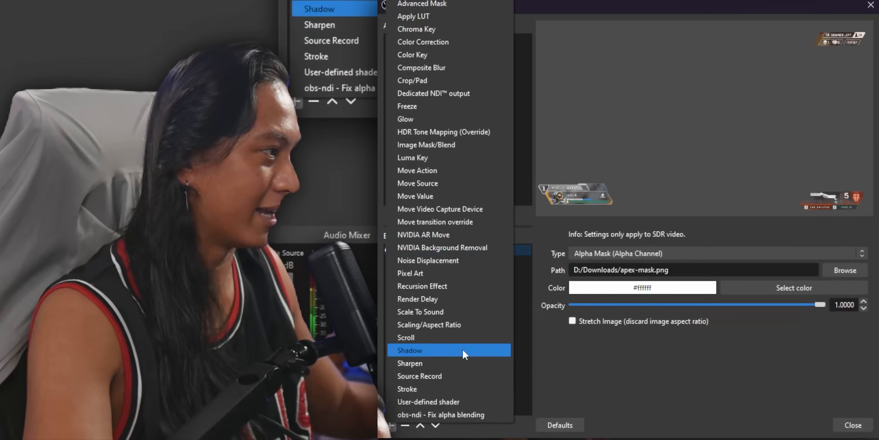
click(410, 349)
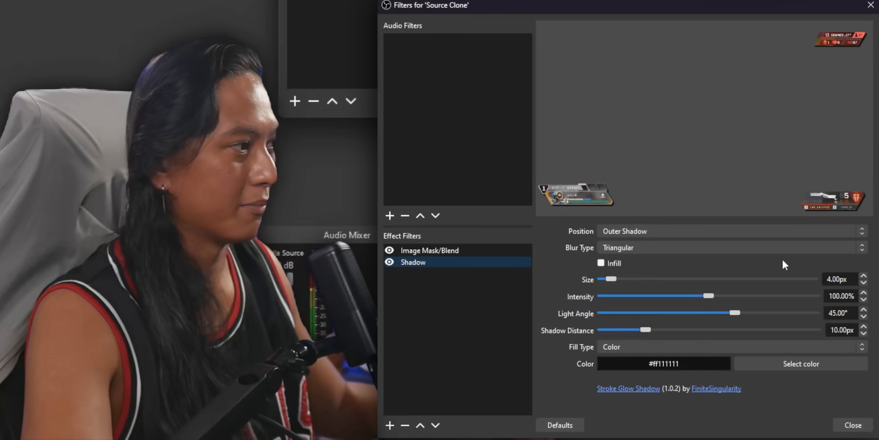
click(729, 247)
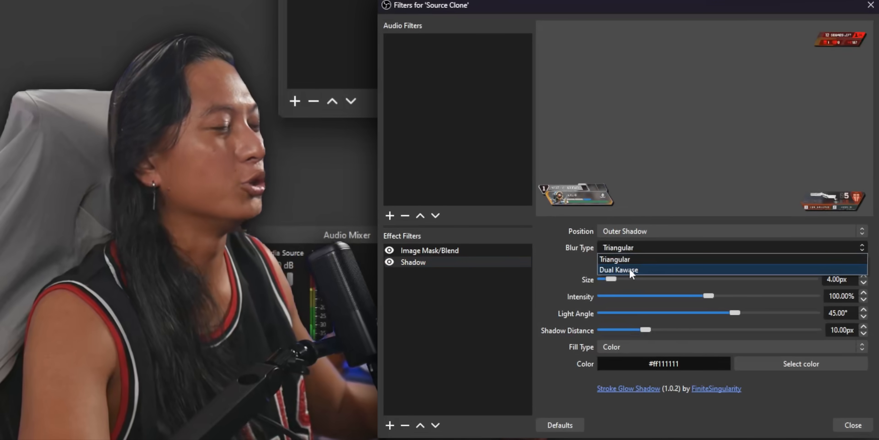
click(619, 270)
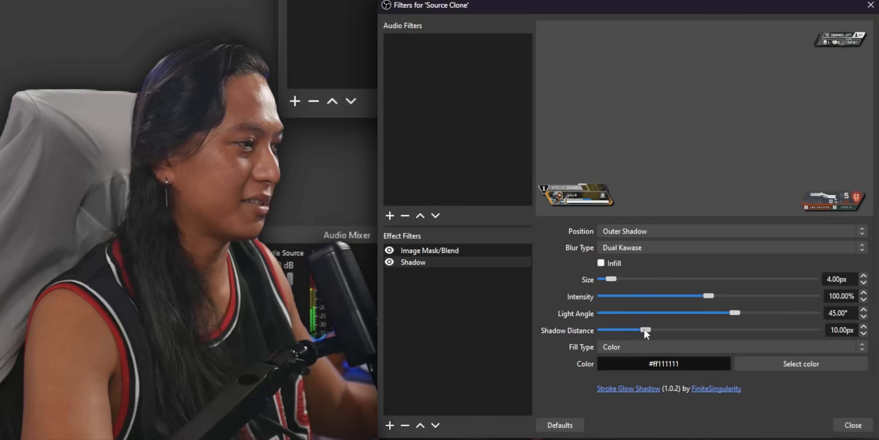
drag(645, 330, 602, 330)
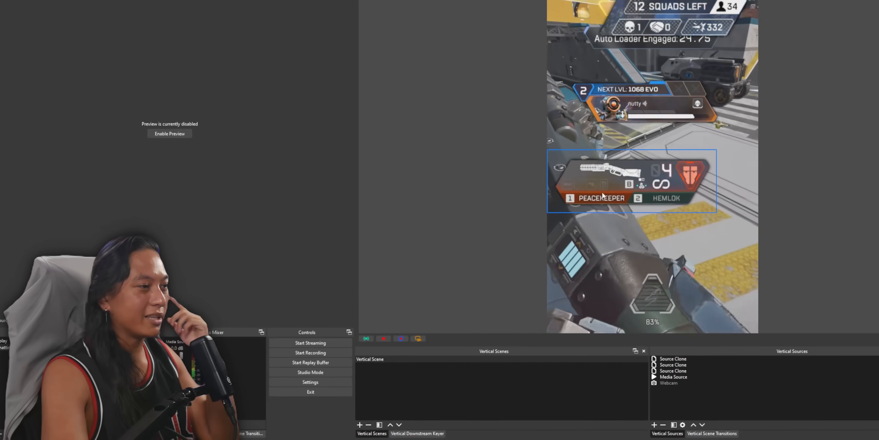
click(170, 133)
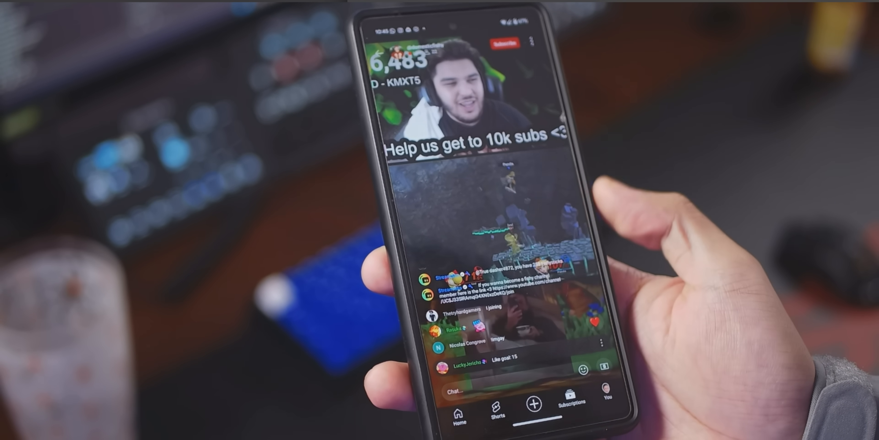
click(460, 390)
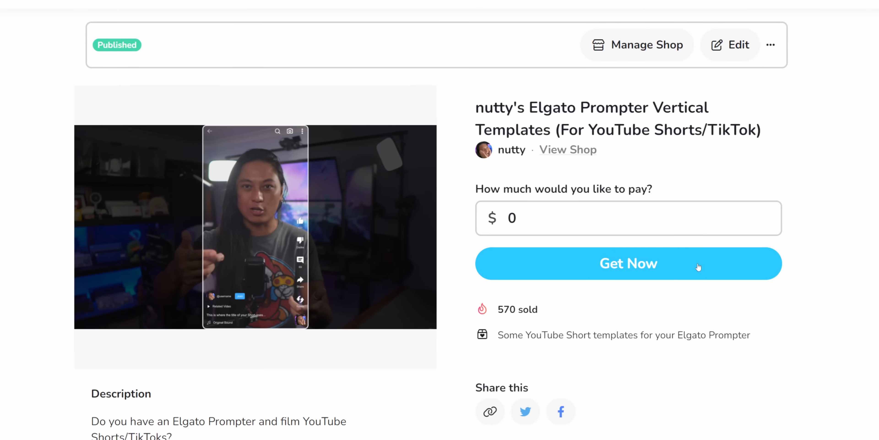
Step: Get the free vertical templates from the Ko-fi product page
click(628, 264)
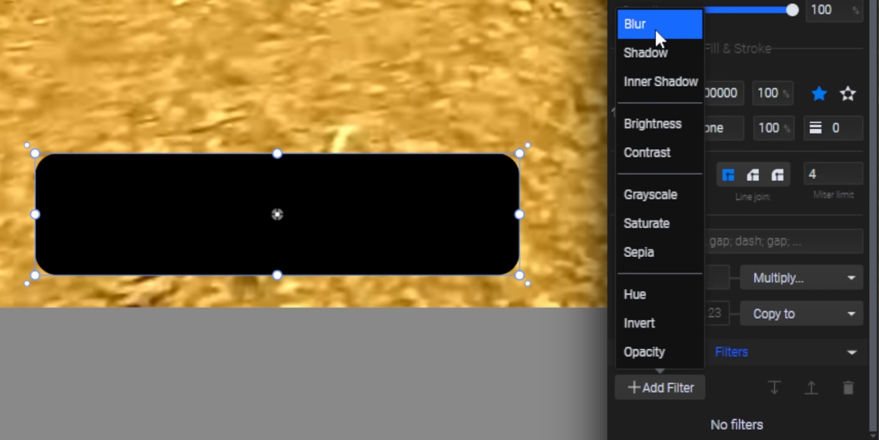
Step: Give the black rounded rectangle a Blur filter with spread 5
click(634, 24)
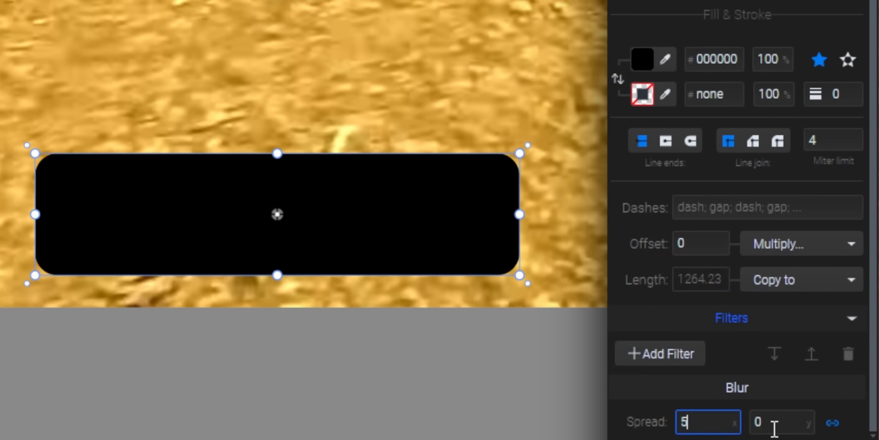
text(5)
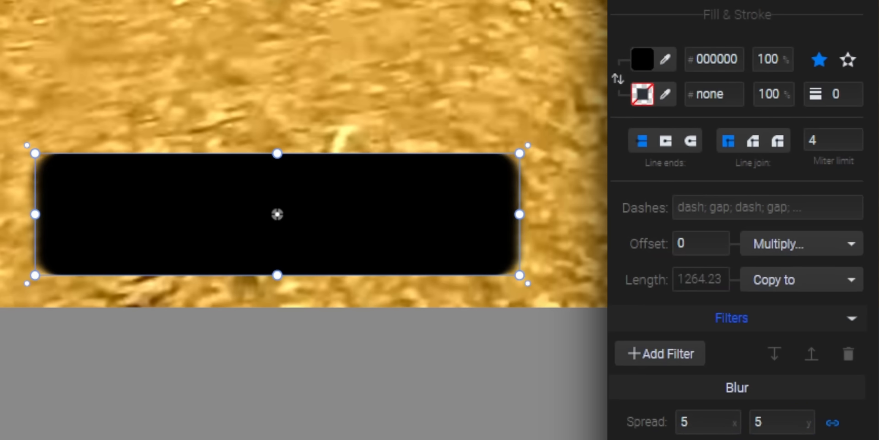